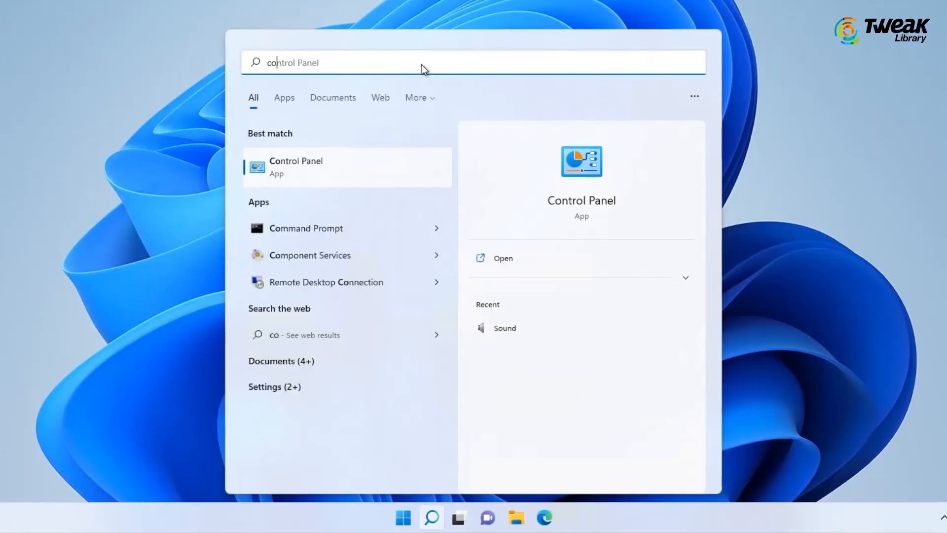
Open Control Panel from the Start search results to reach Power Options
{"action": "left_click", "coordinate": [296, 167]}
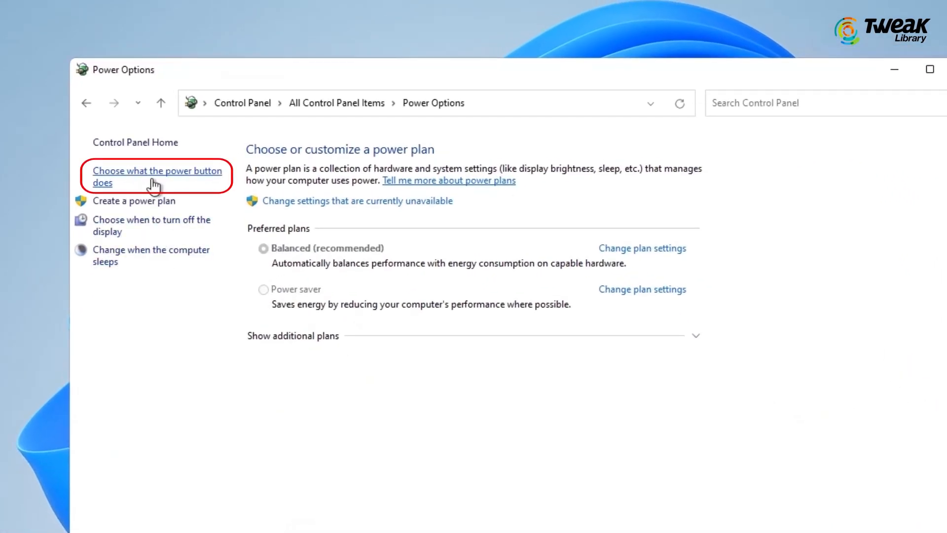
Unlock the power button shutdown settings and uncheck 'Turn on fast startup'
{"action": "left_click", "coordinate": [156, 177]}
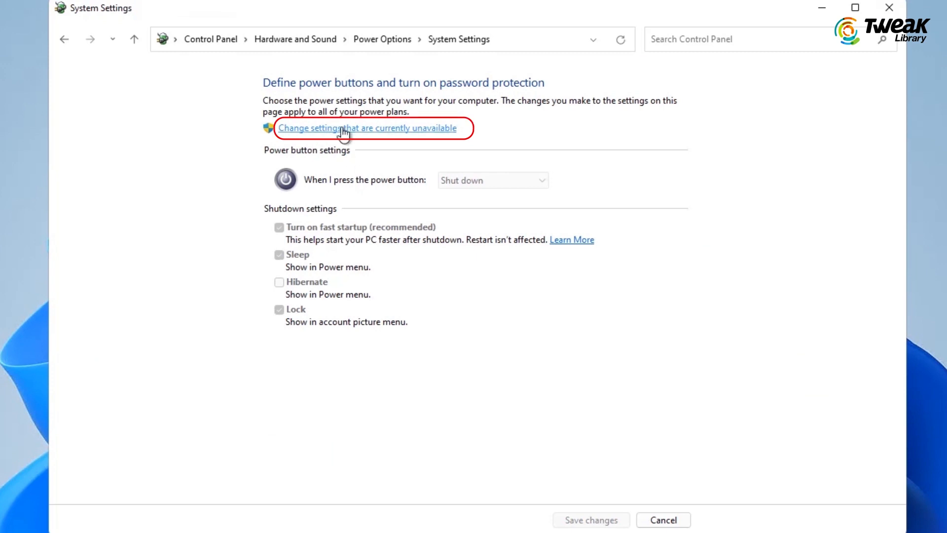
{"action": "left_click", "coordinate": [367, 127]}
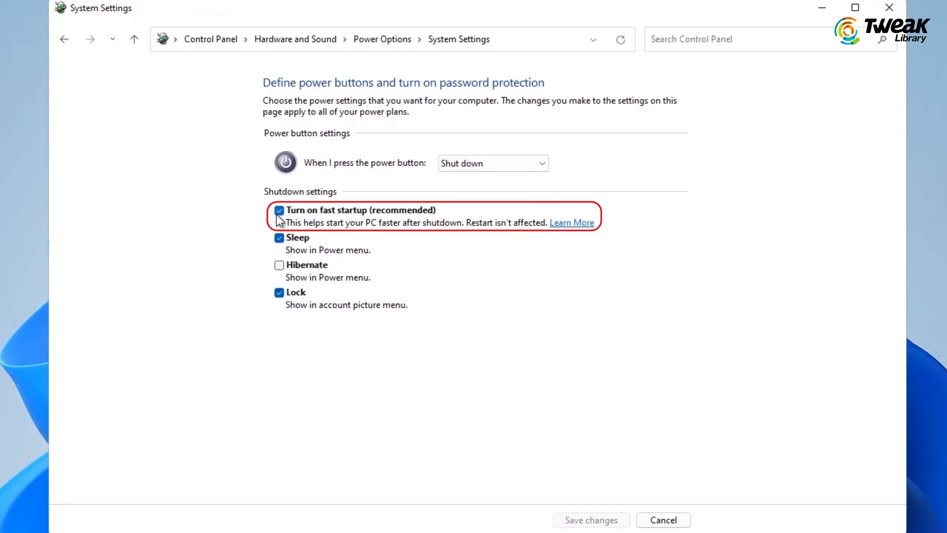
{"action": "left_click", "coordinate": [279, 210]}
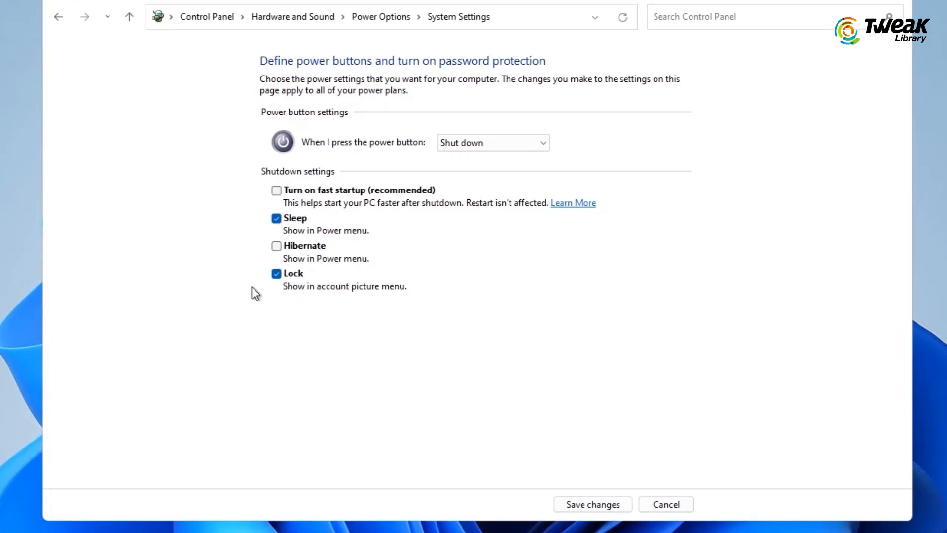